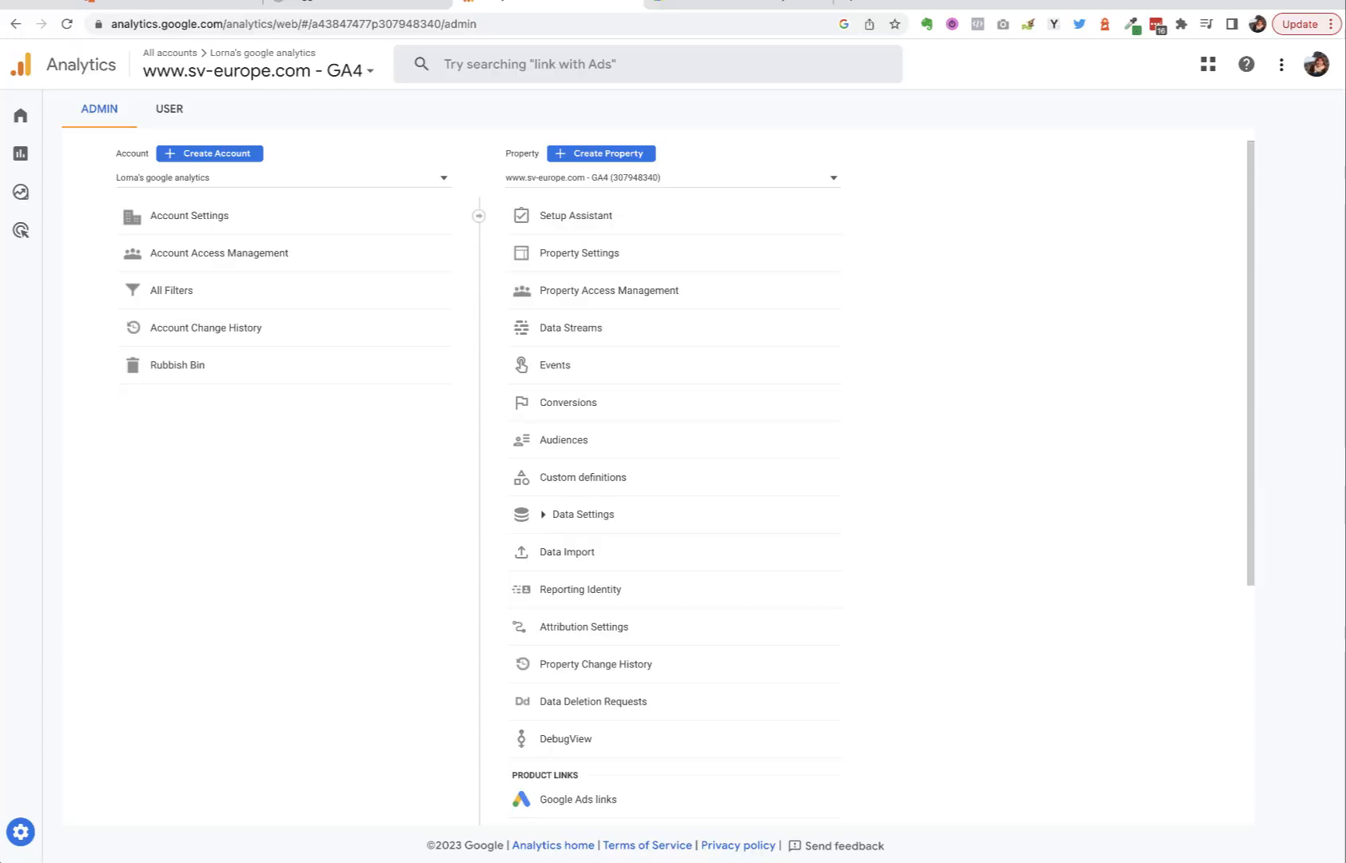
pyautogui.moveTo(1154, 230)
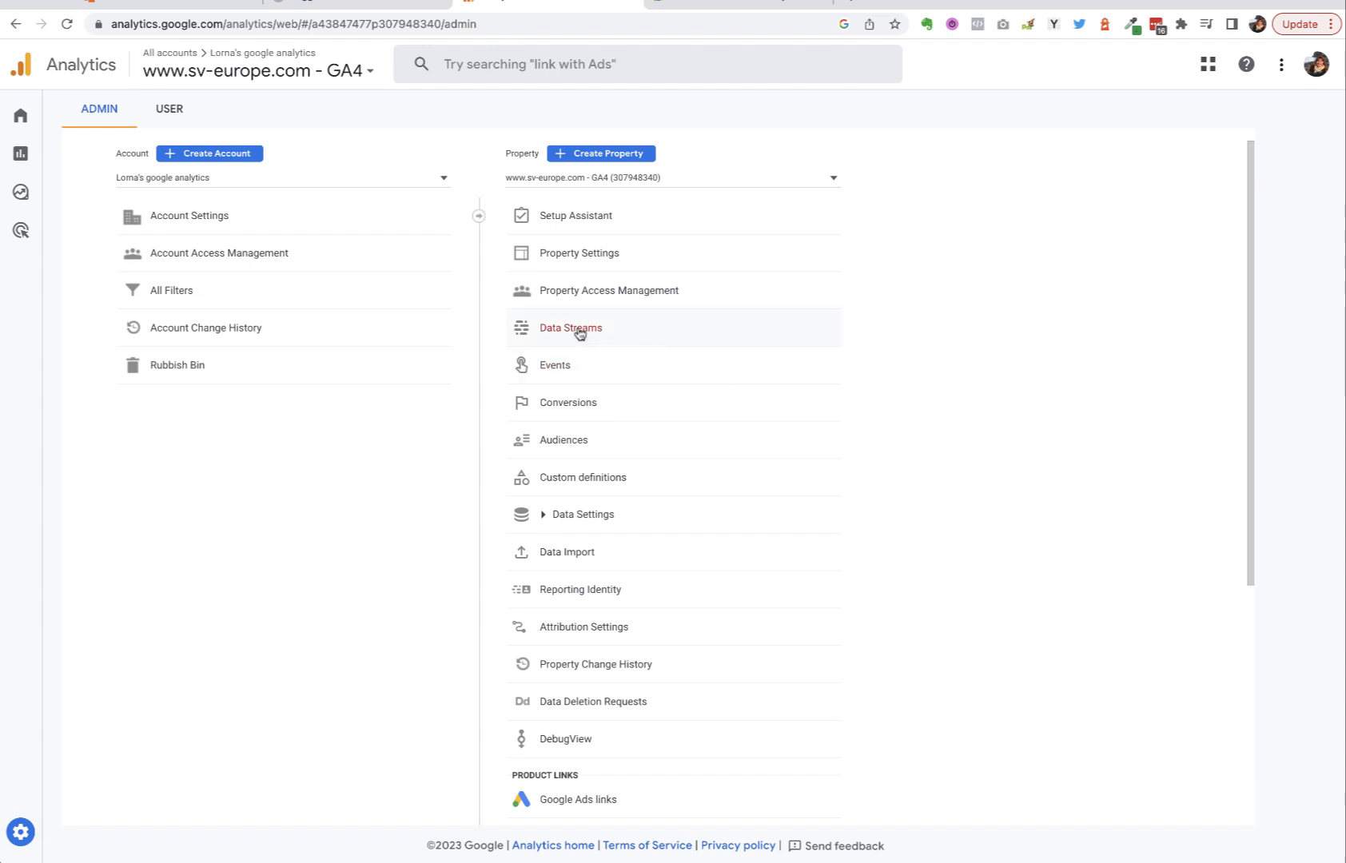
pyautogui.click(570, 328)
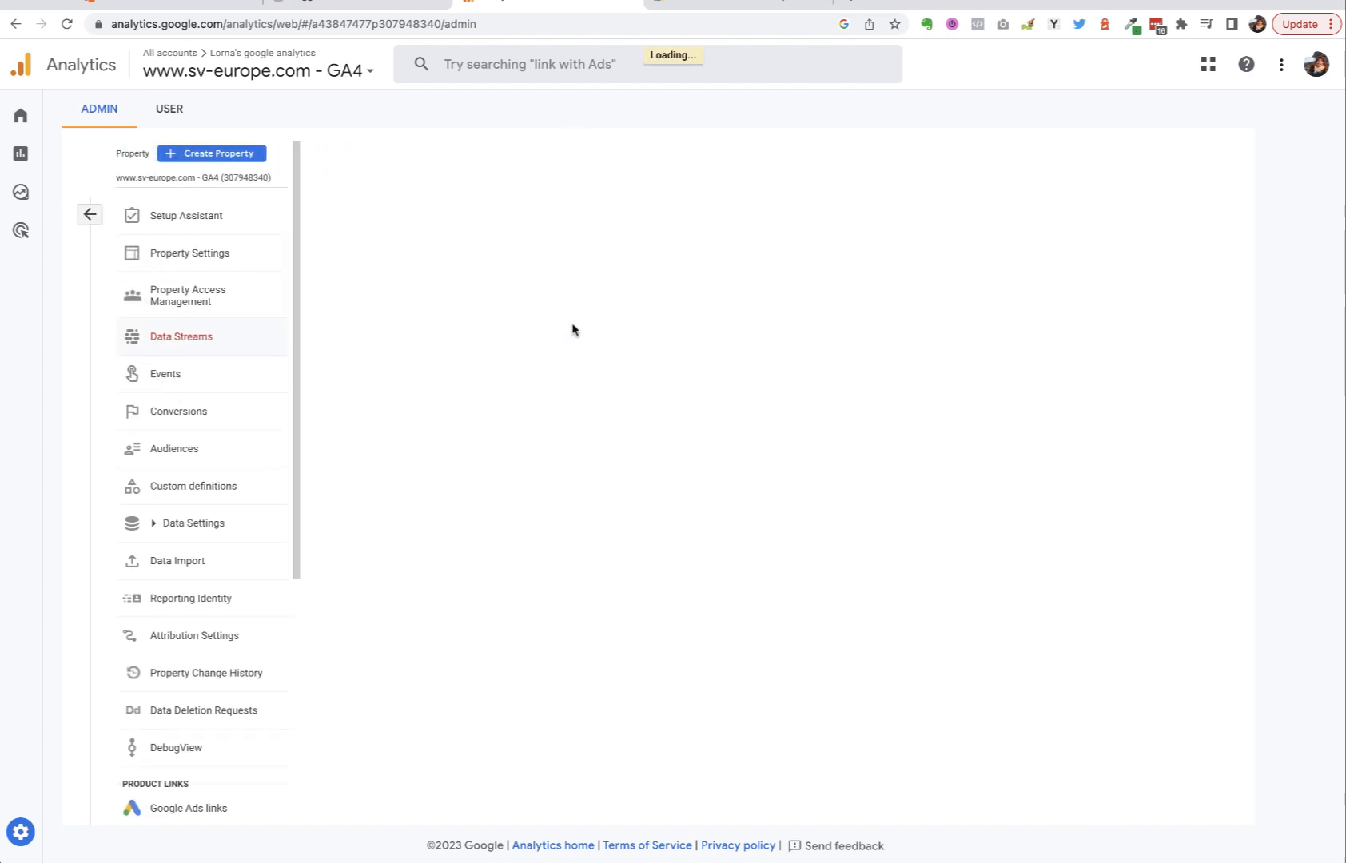
pyautogui.click(180, 335)
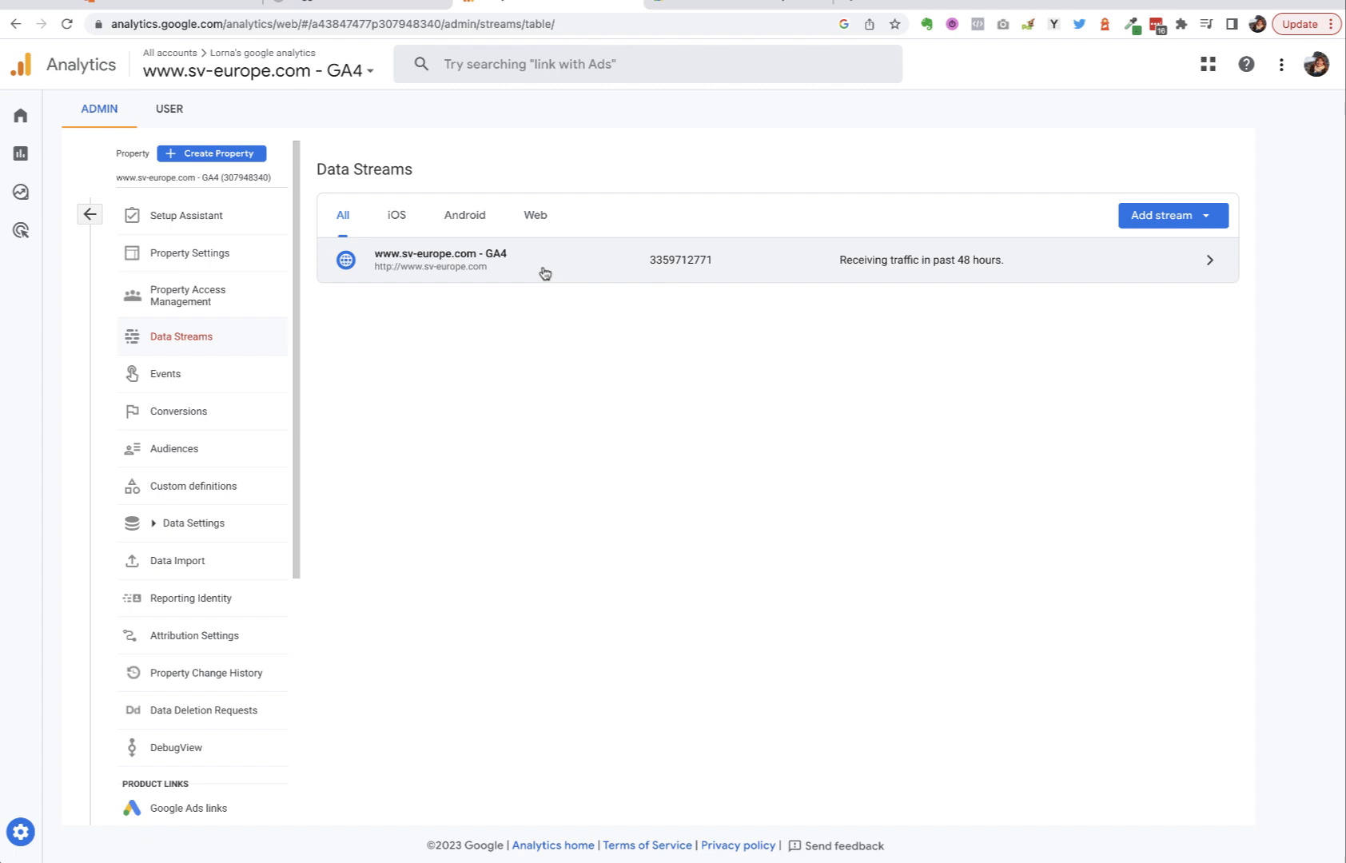
pyautogui.moveTo(525, 272)
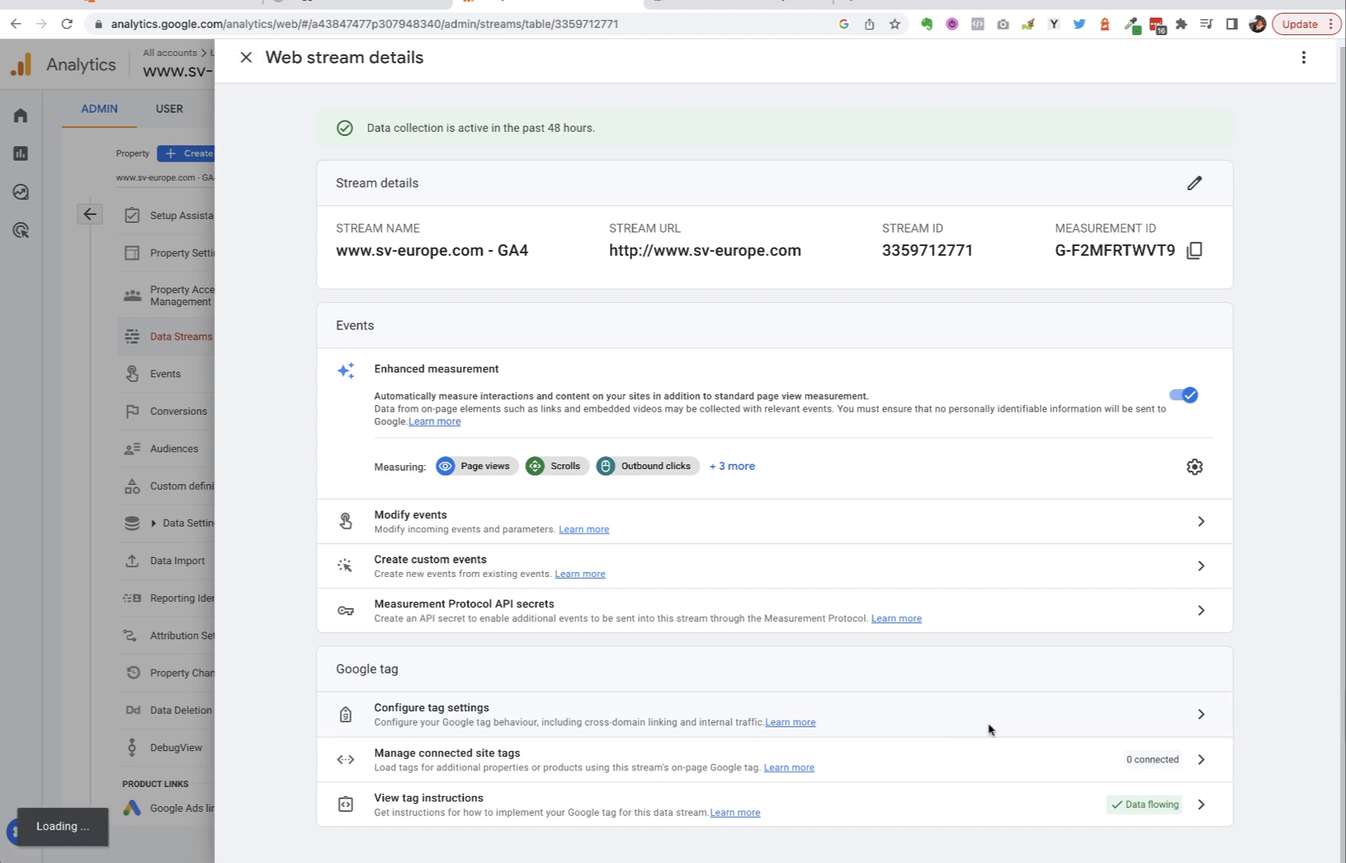
# Step: Enter Configure tag settings and expand Show all to list every tag setting
pyautogui.click(431, 714)
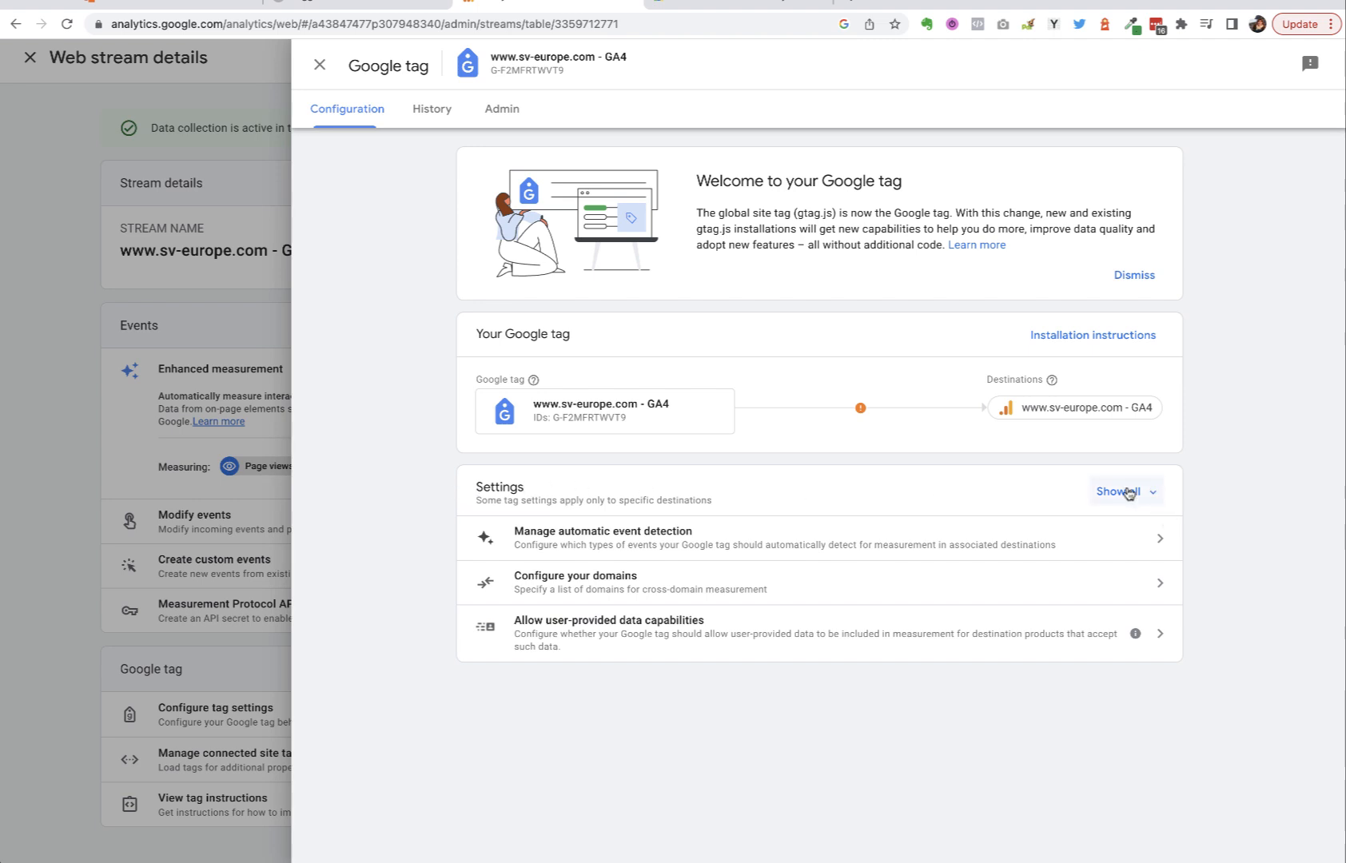
pyautogui.click(1120, 493)
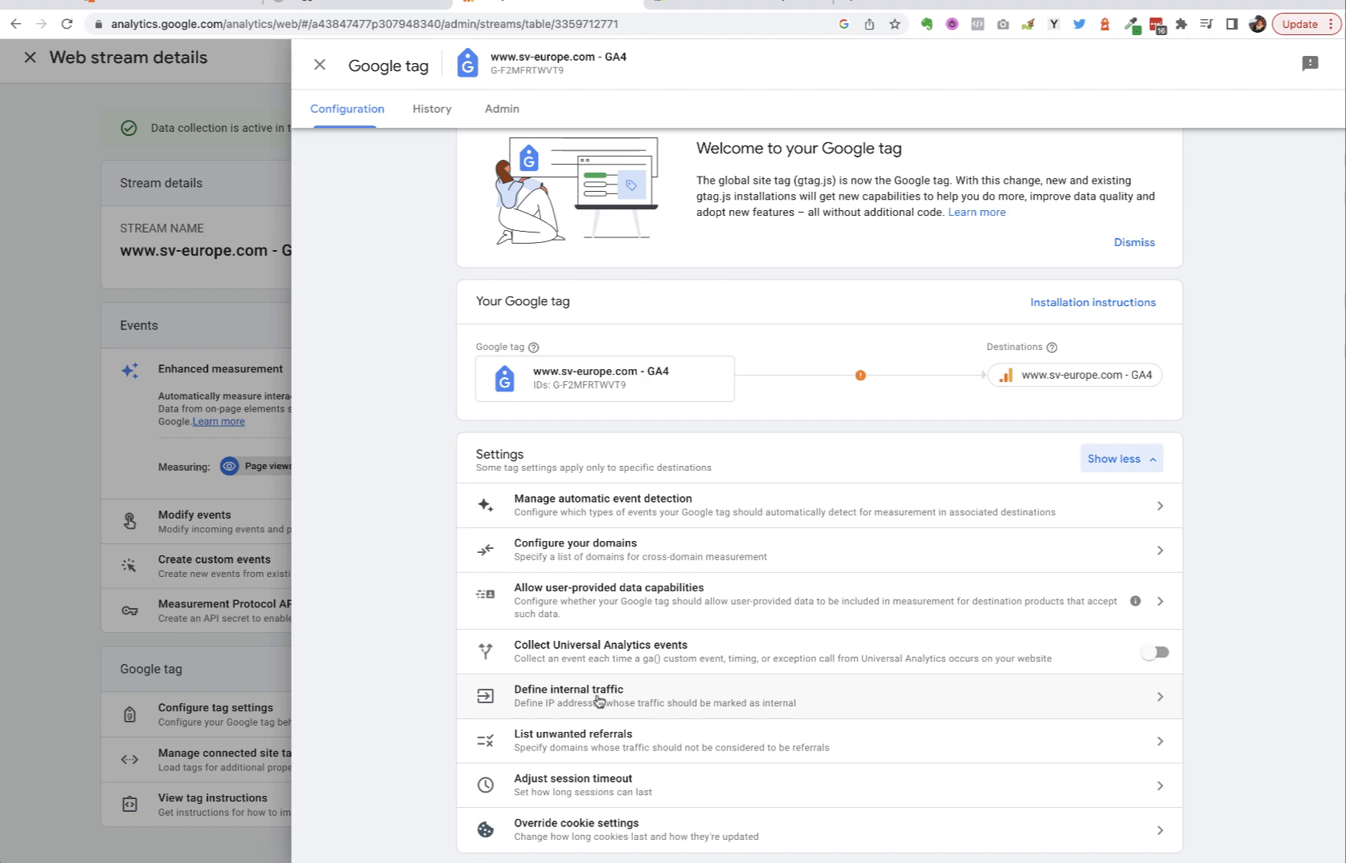
pyautogui.moveTo(567, 703)
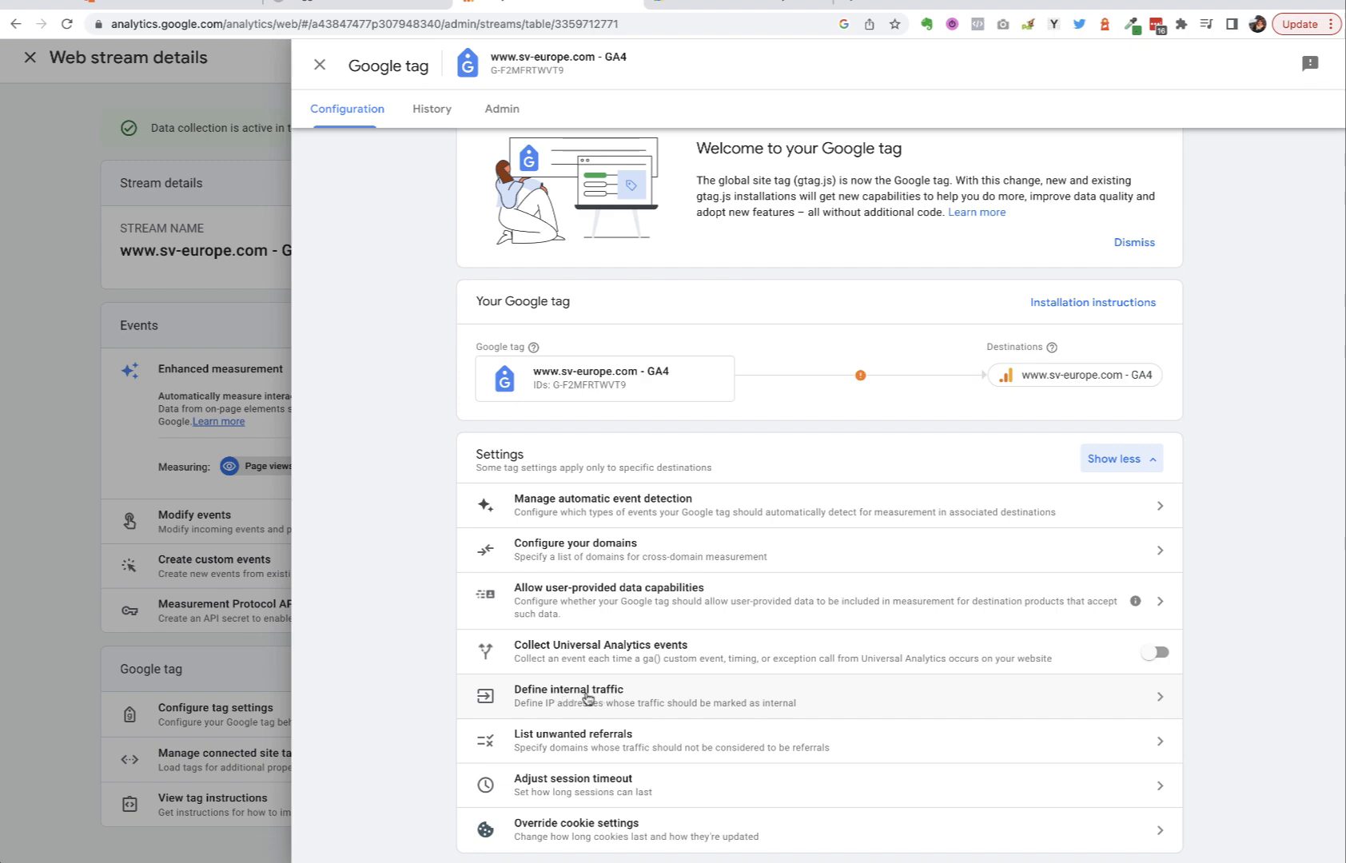
# Step: Choose Define internal traffic from the tag settings list
pyautogui.click(567, 695)
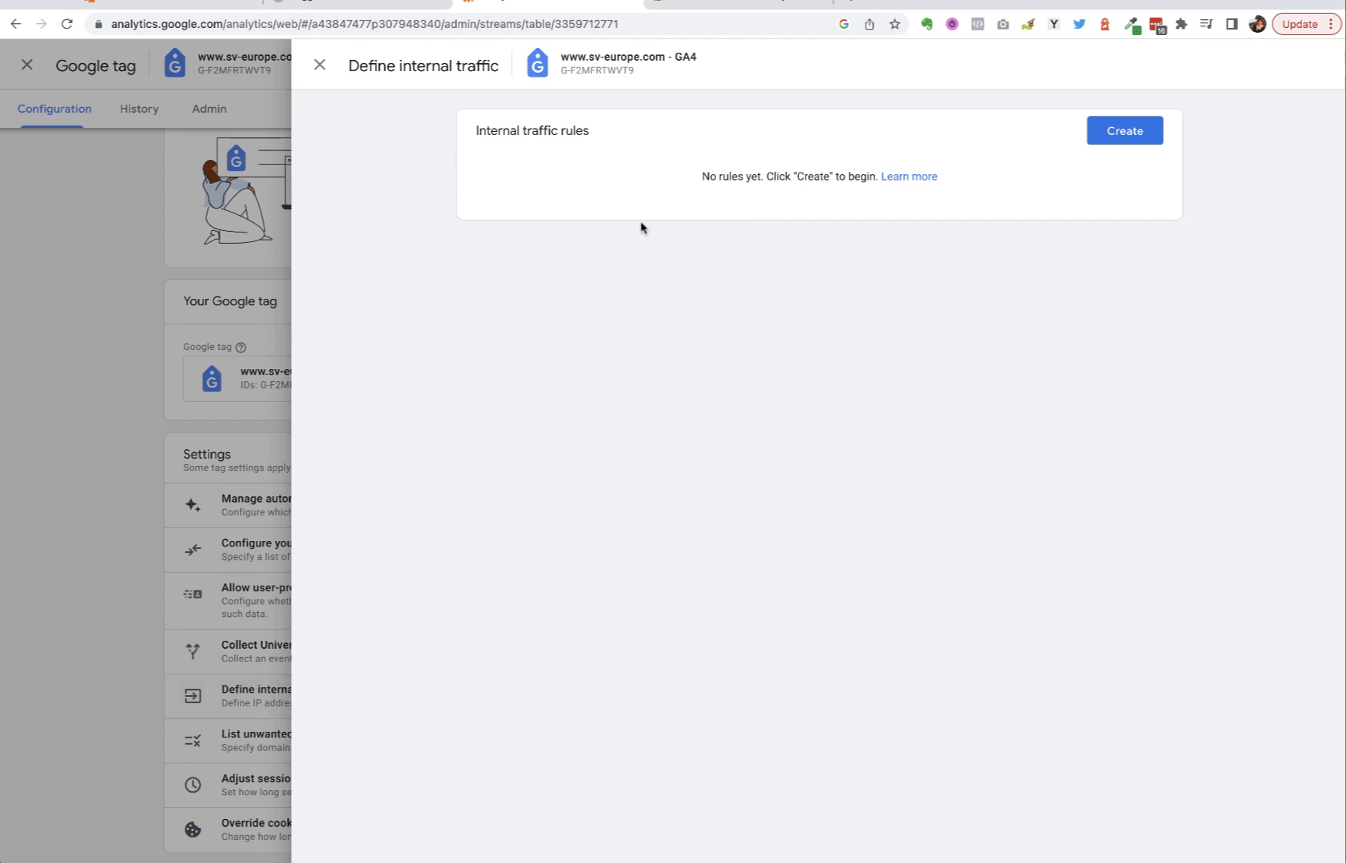
pyautogui.moveTo(573, 161)
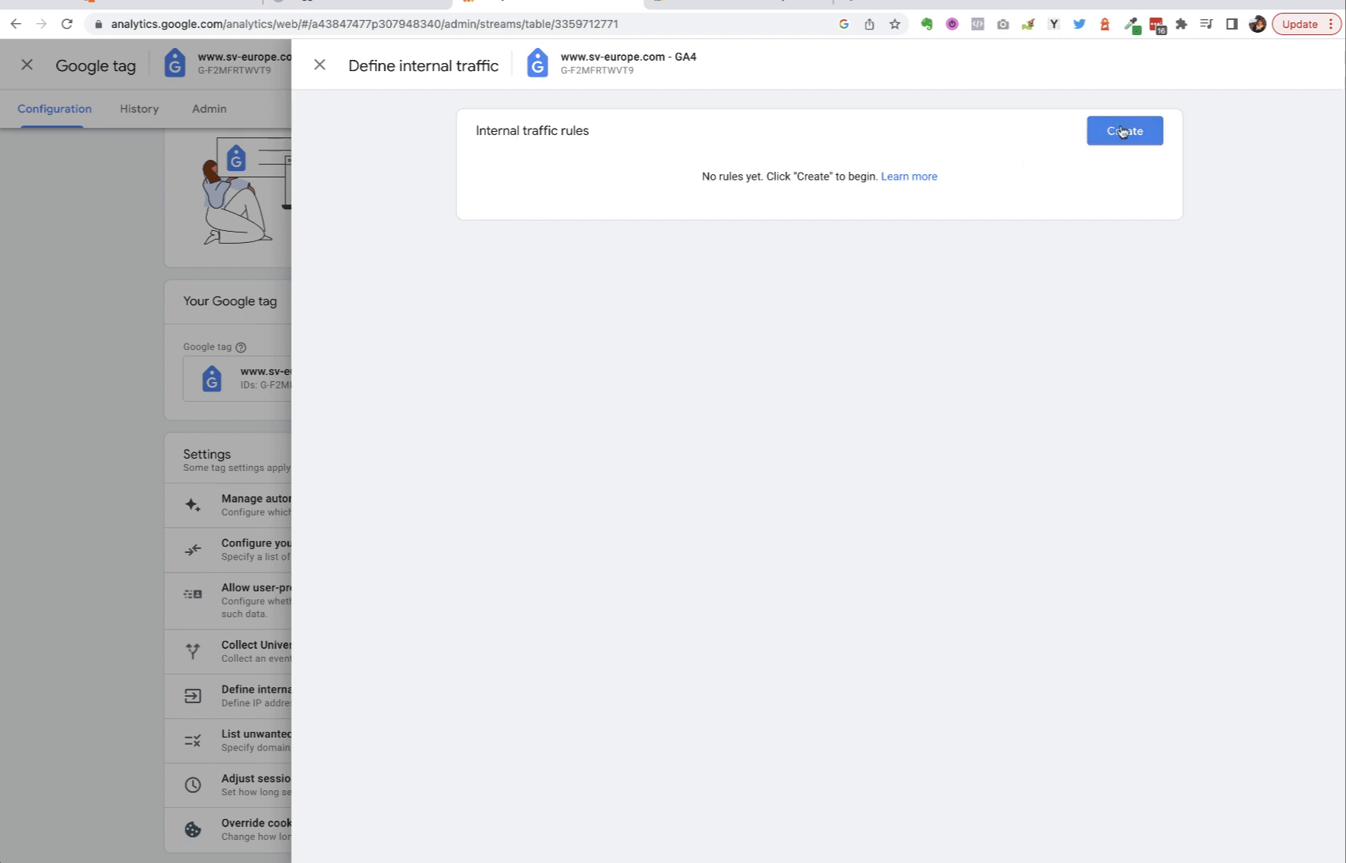
# Step: Create a new internal traffic rule and review the Match type options, leaving IP range (CIDR) selected
pyautogui.click(1123, 131)
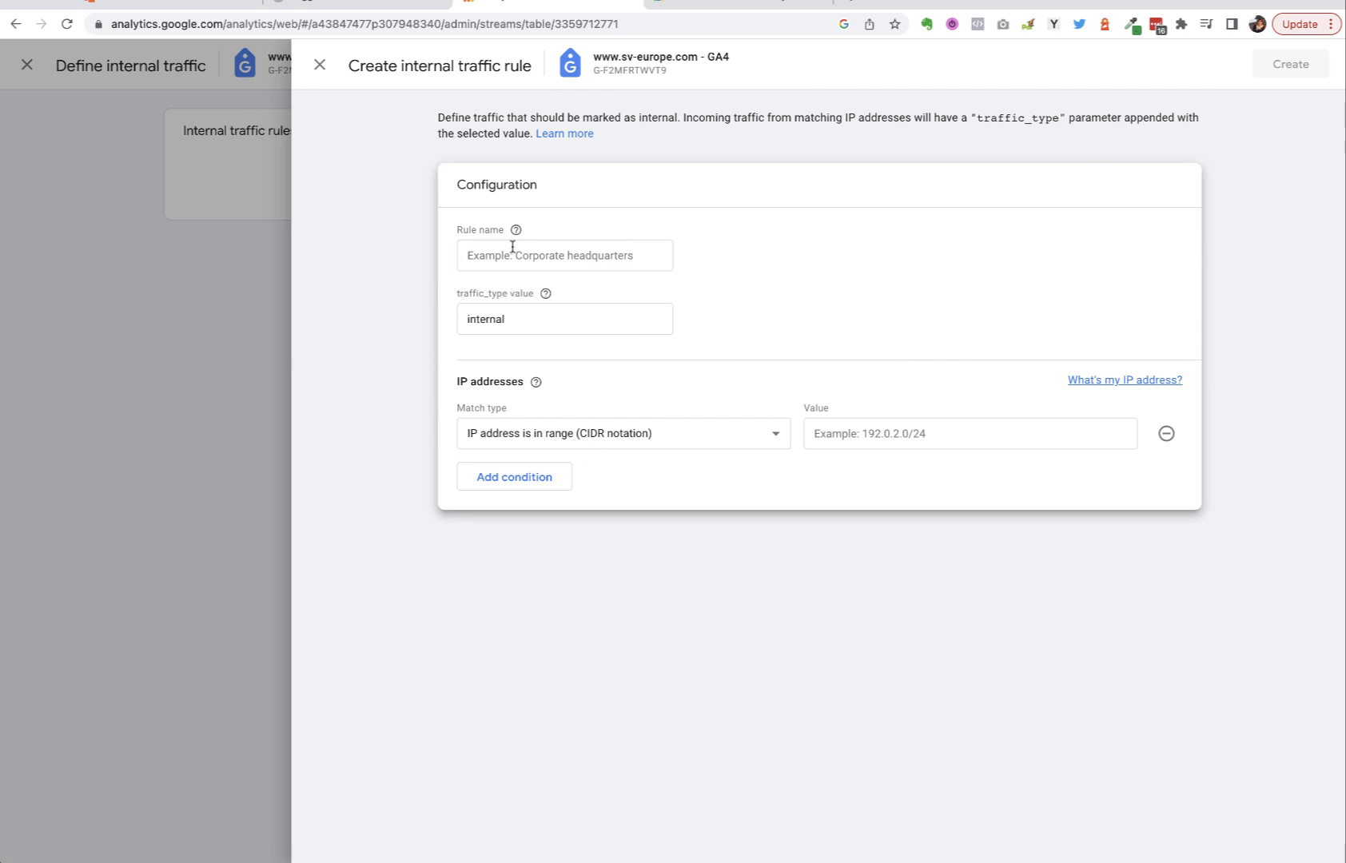
pyautogui.moveTo(602, 333)
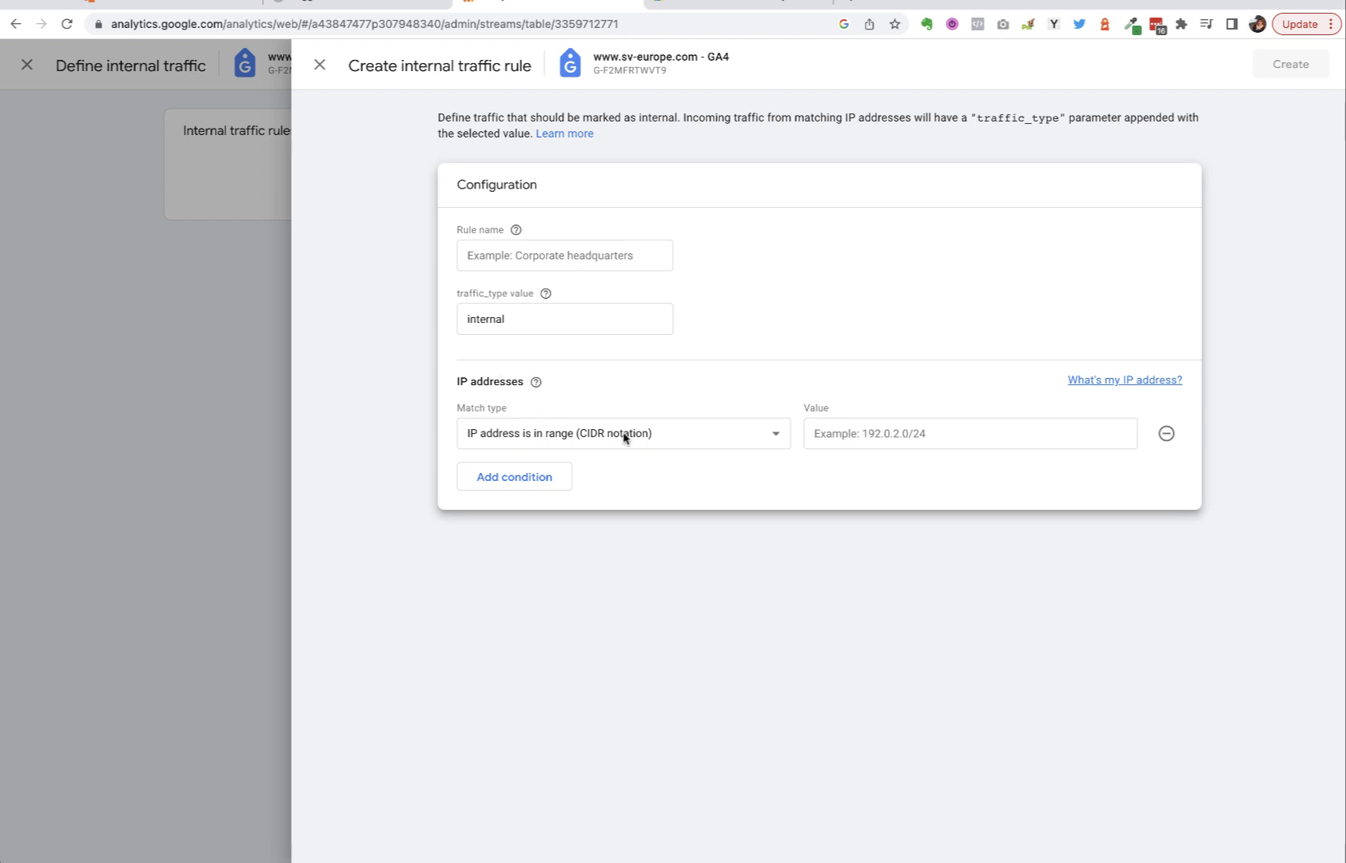
pyautogui.click(621, 434)
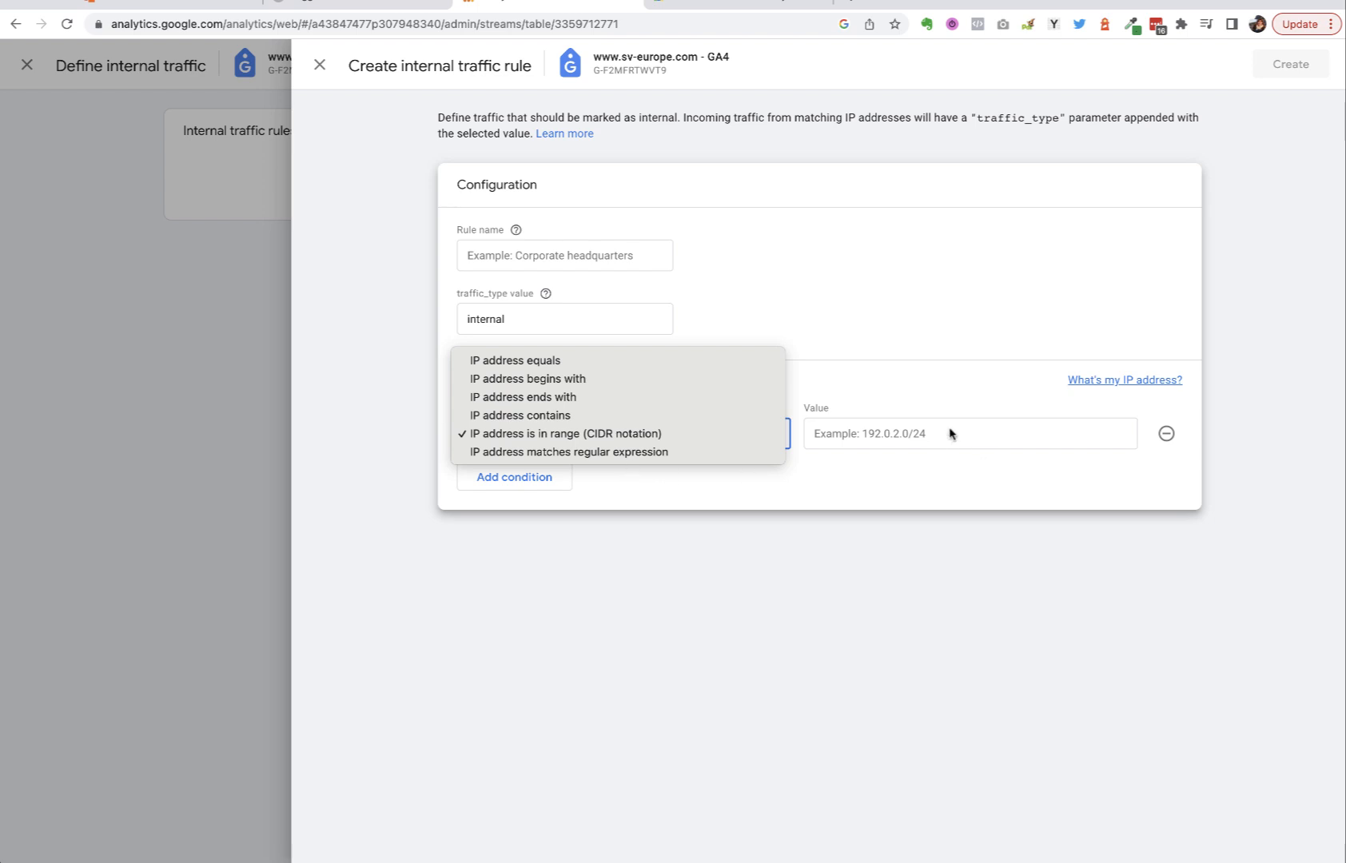
pyautogui.moveTo(515, 360)
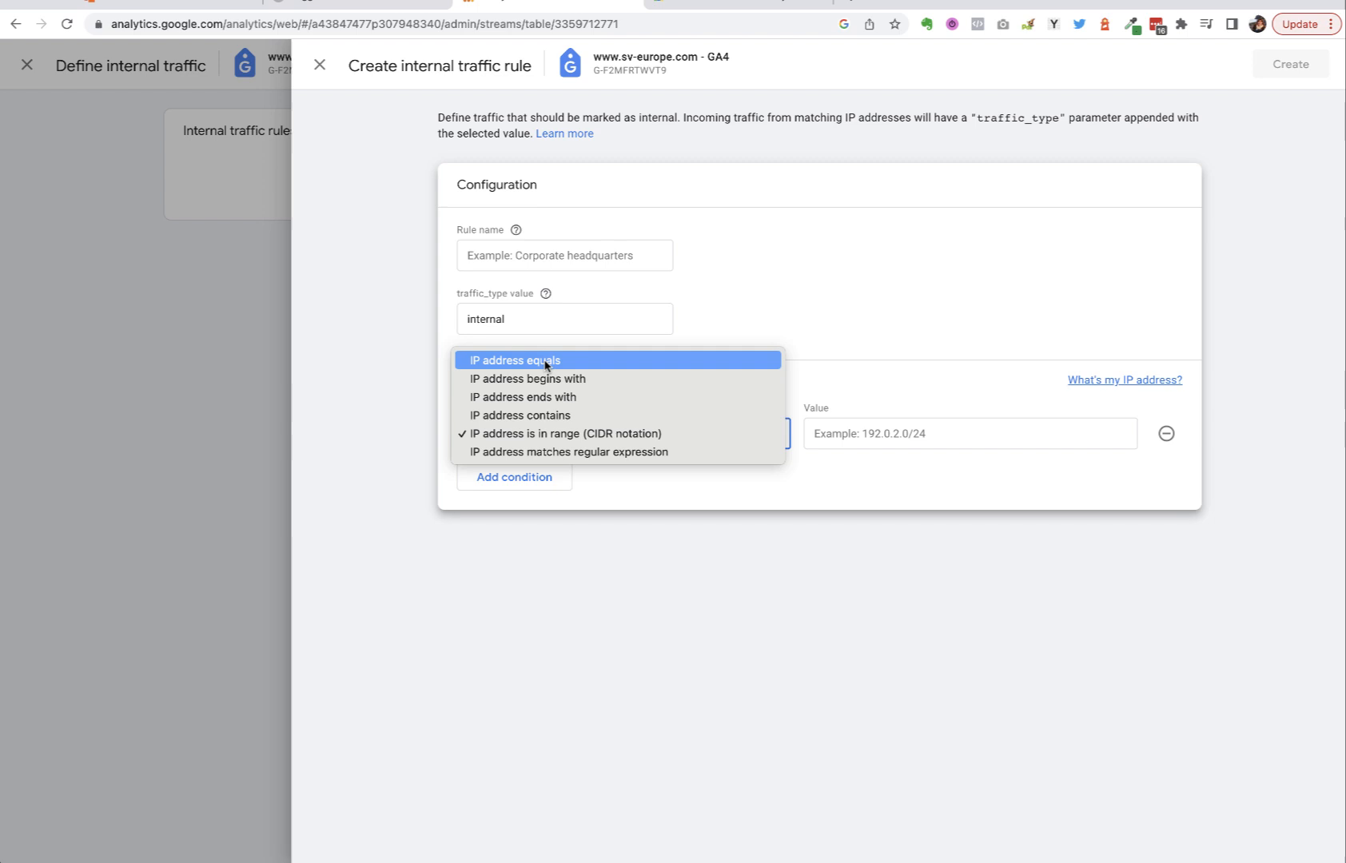
pyautogui.moveTo(538, 366)
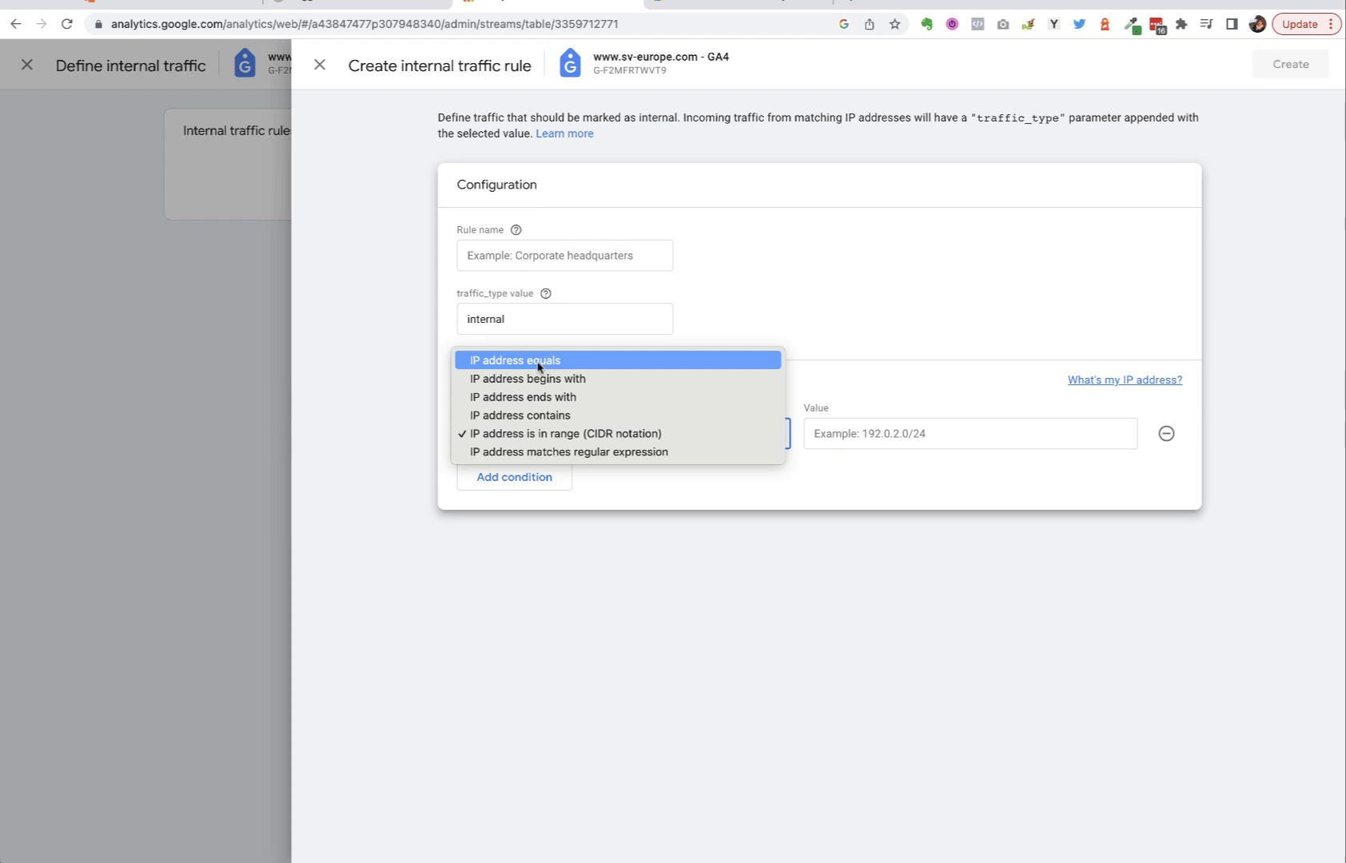
pyautogui.moveTo(527, 379)
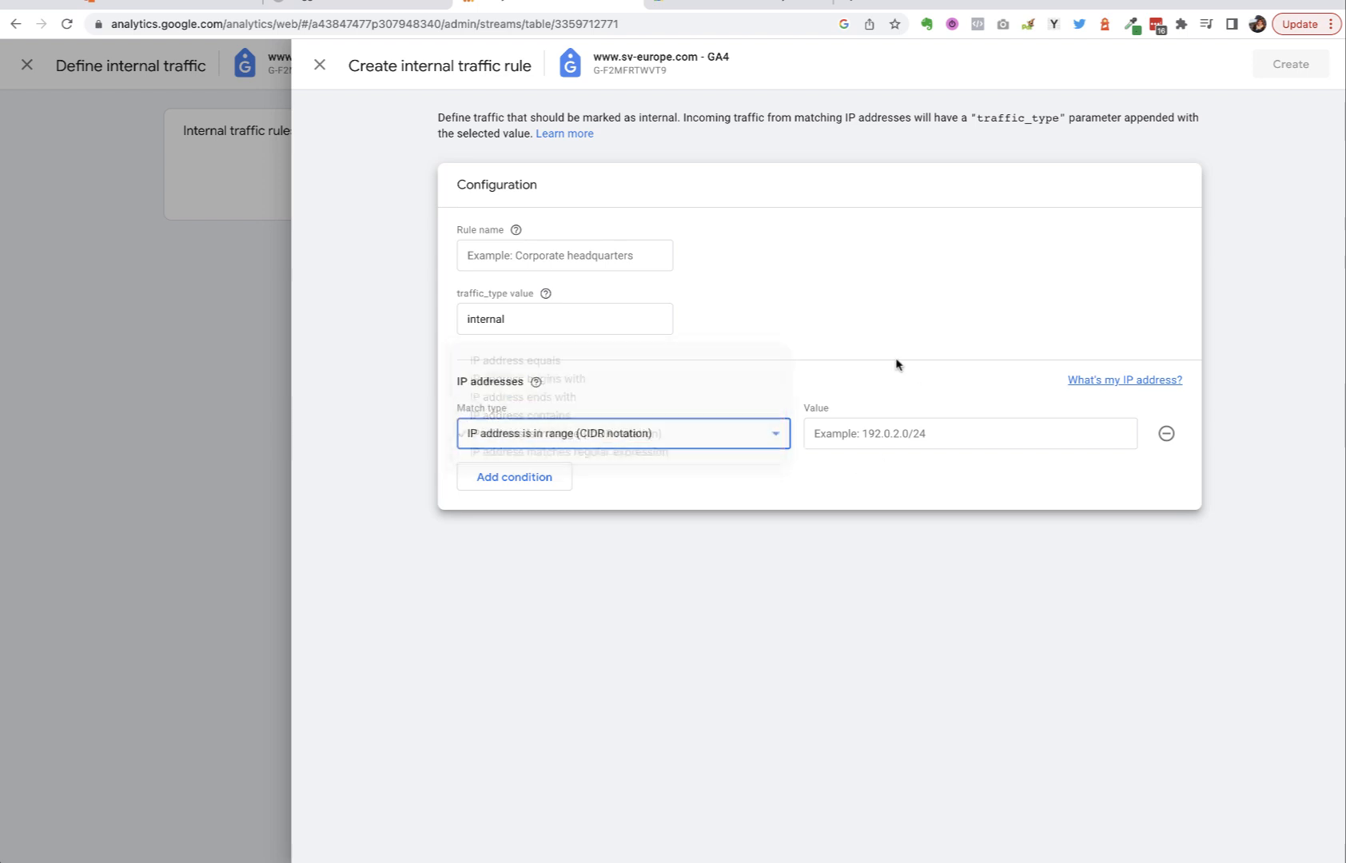
pyautogui.click(623, 433)
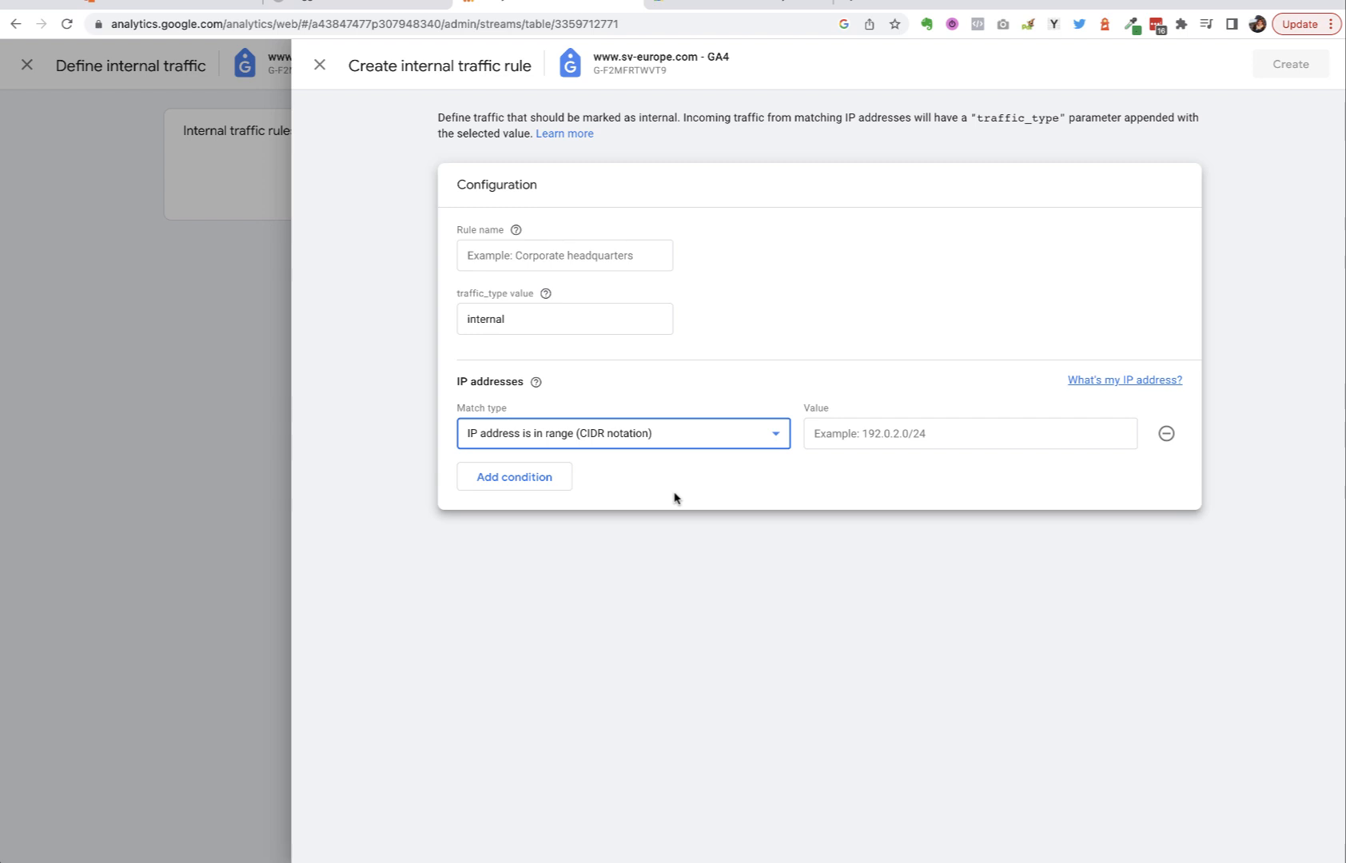
pyautogui.moveTo(572, 365)
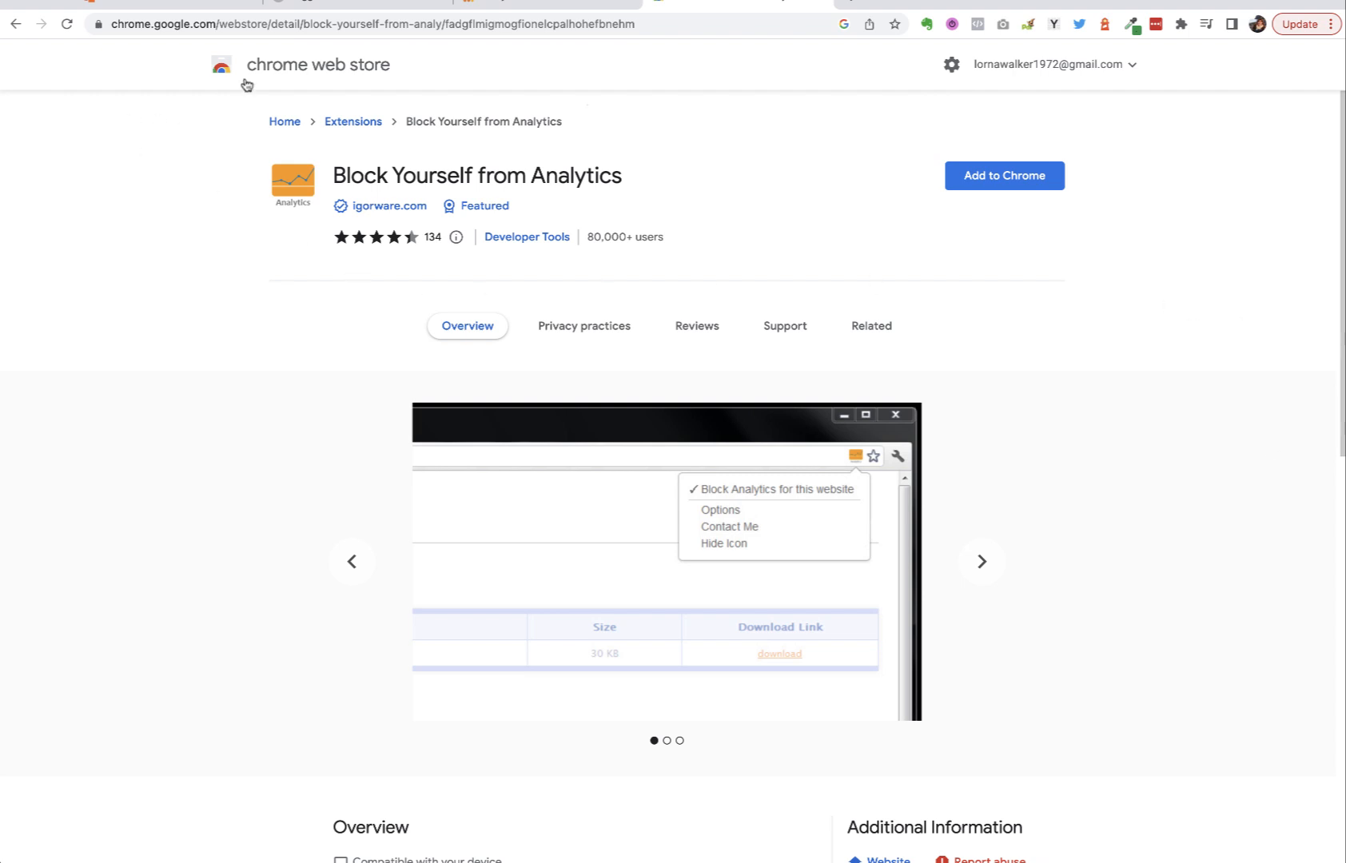
pyautogui.moveTo(351, 121)
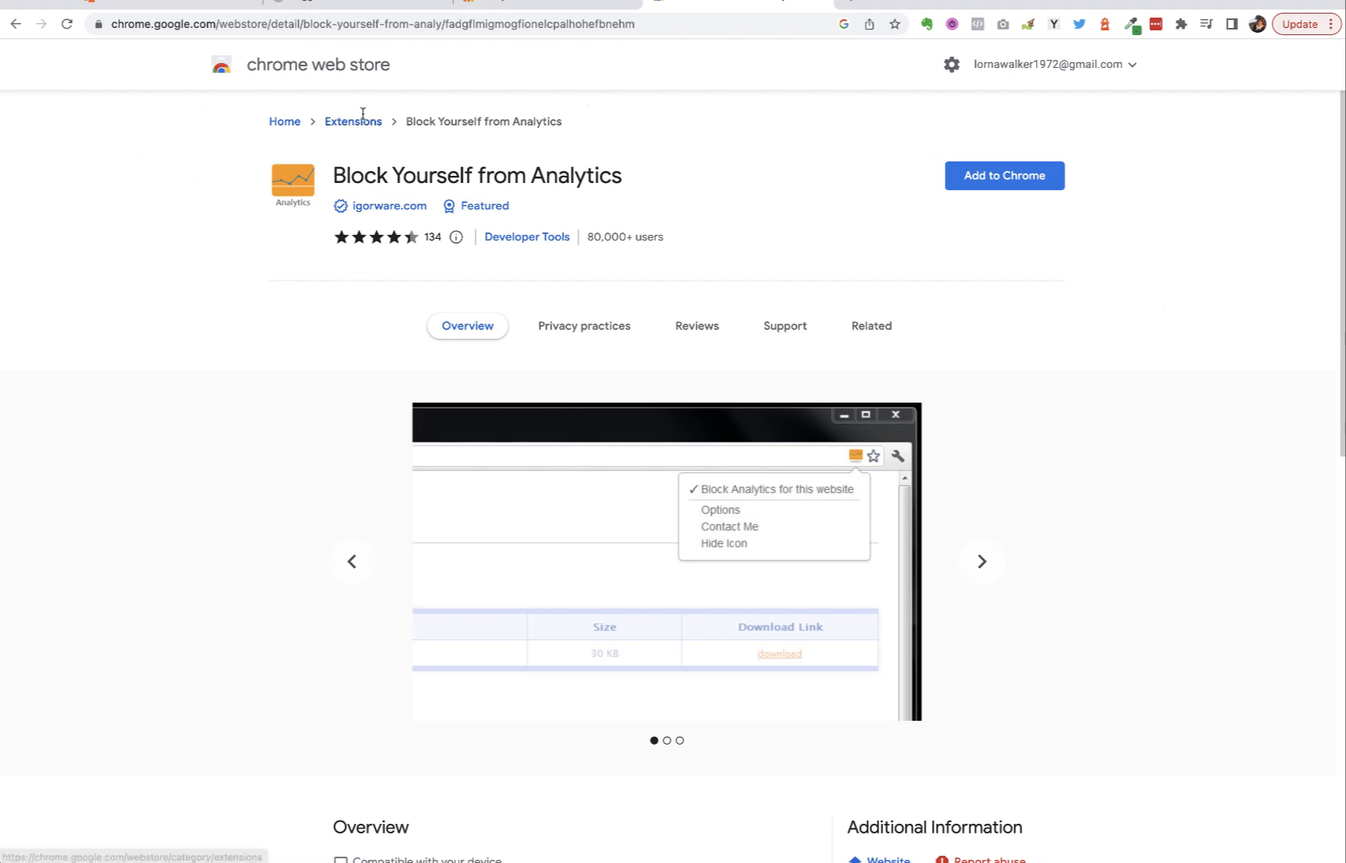
pyautogui.moveTo(78, 321)
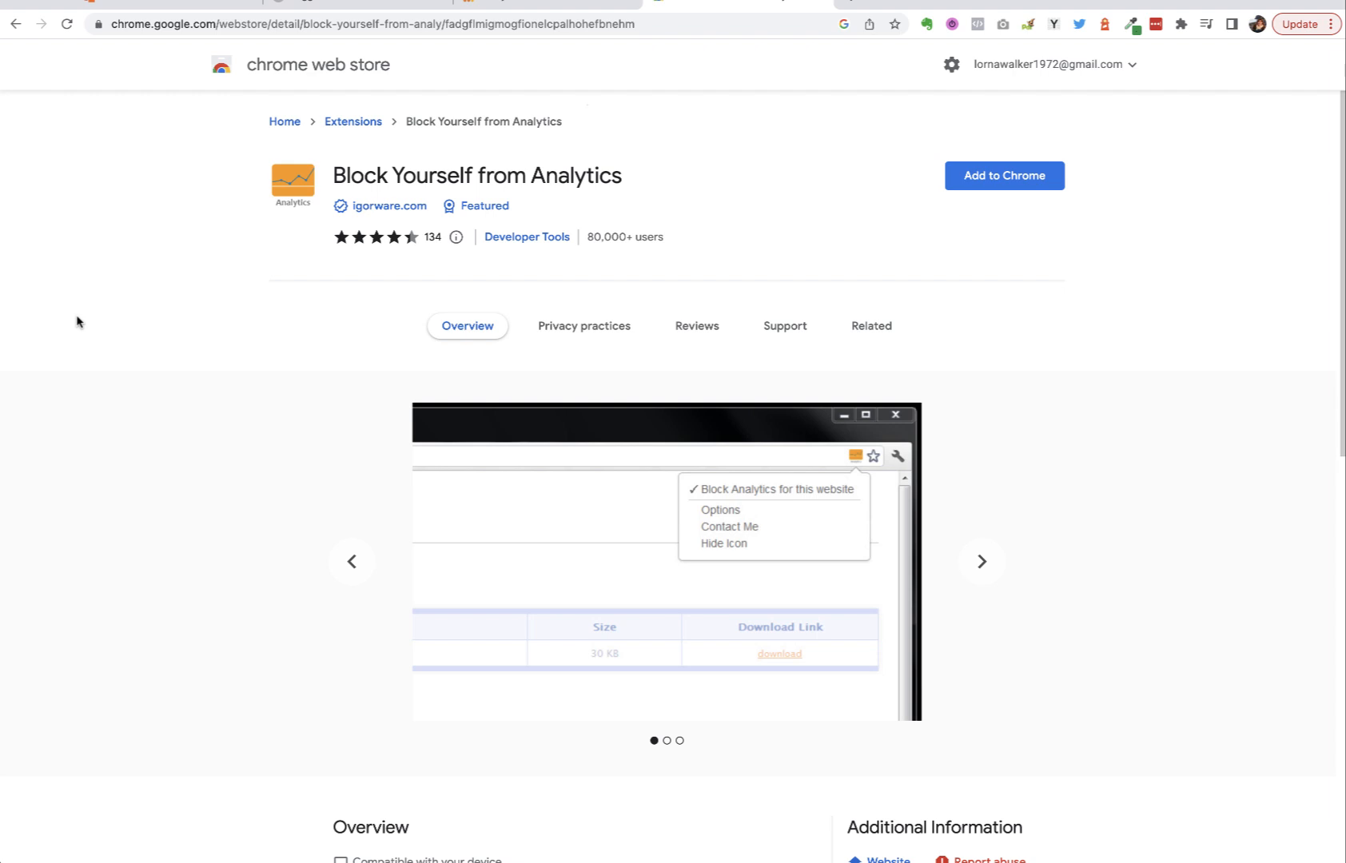
pyautogui.moveTo(110, 325)
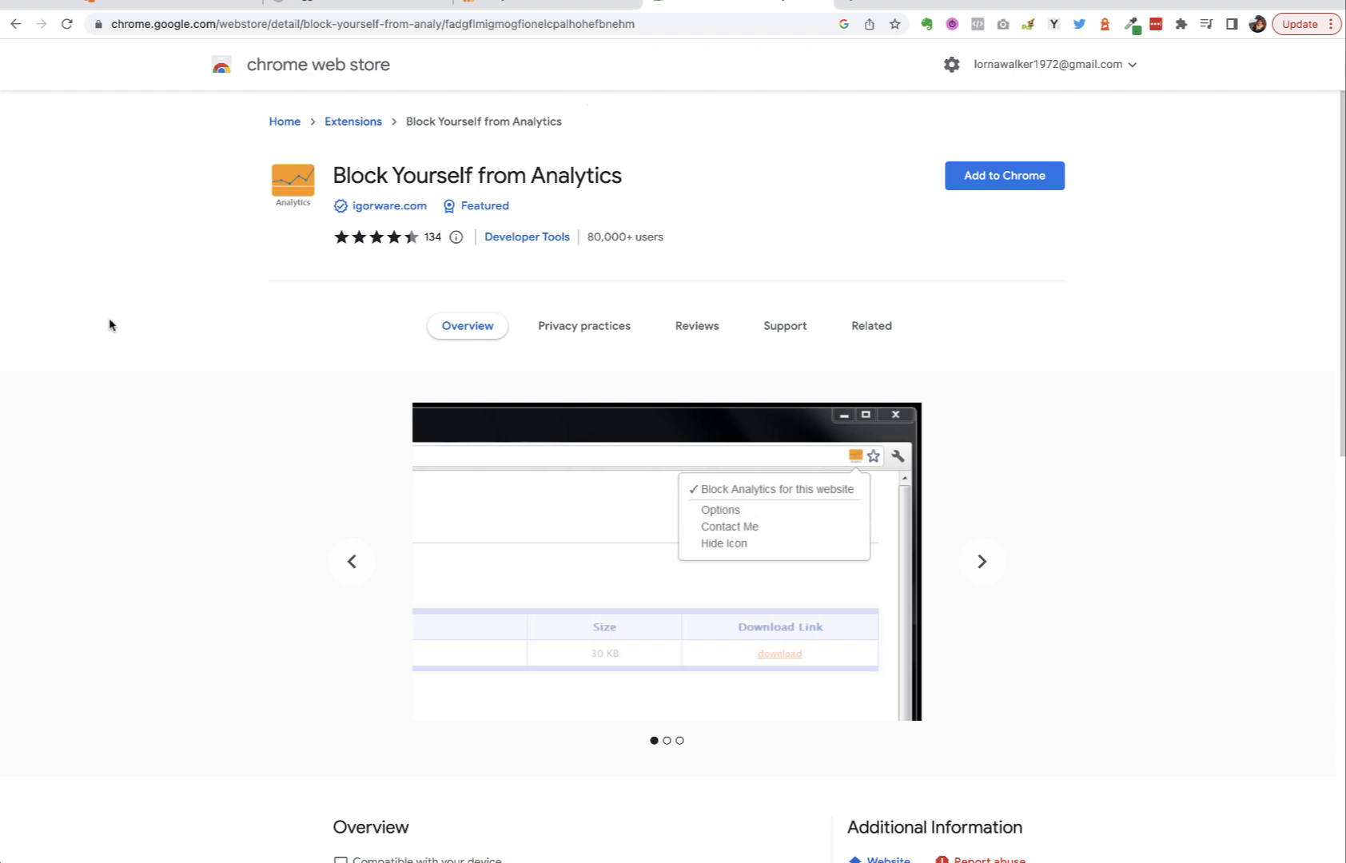
pyautogui.moveTo(206, 440)
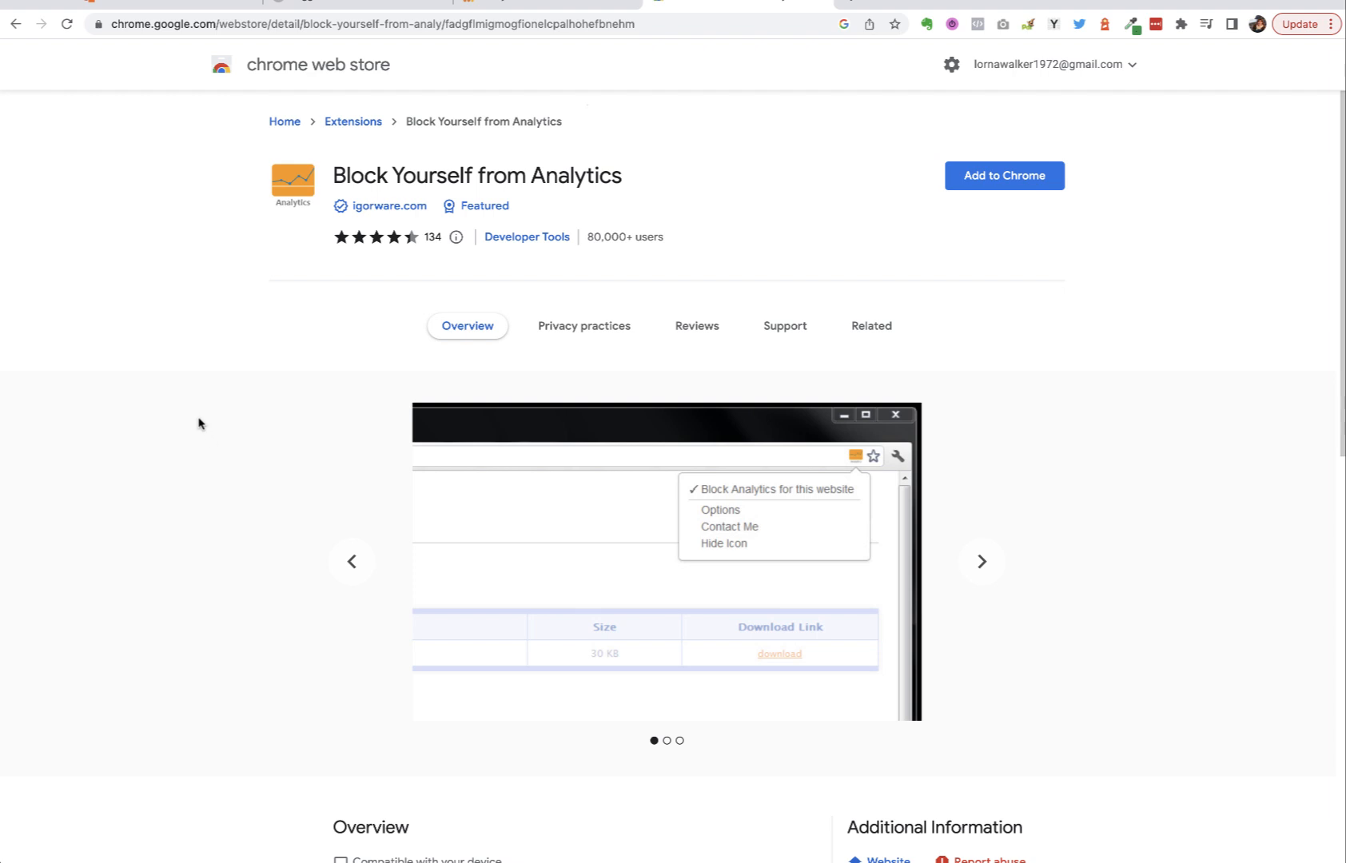
pyautogui.moveTo(201, 420)
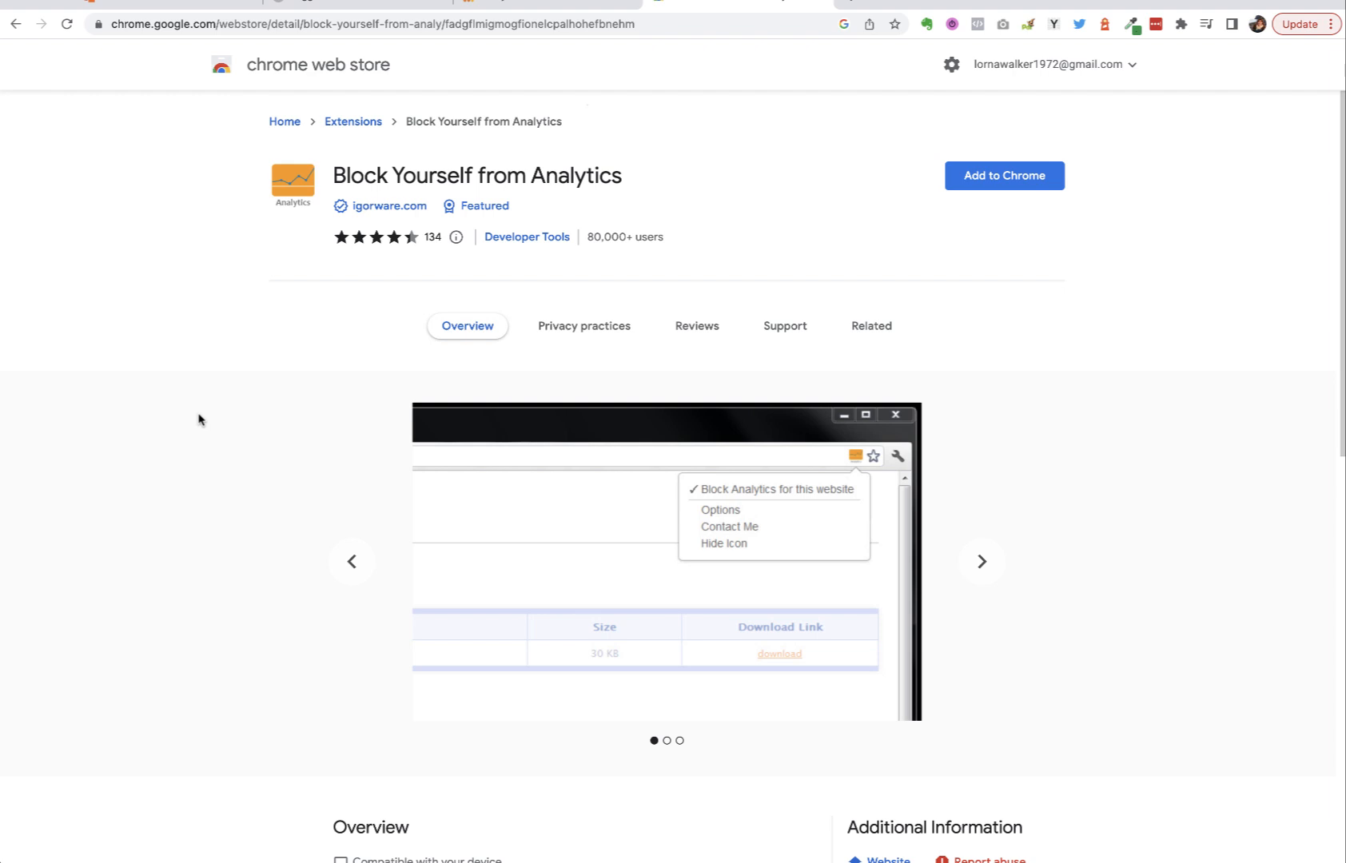